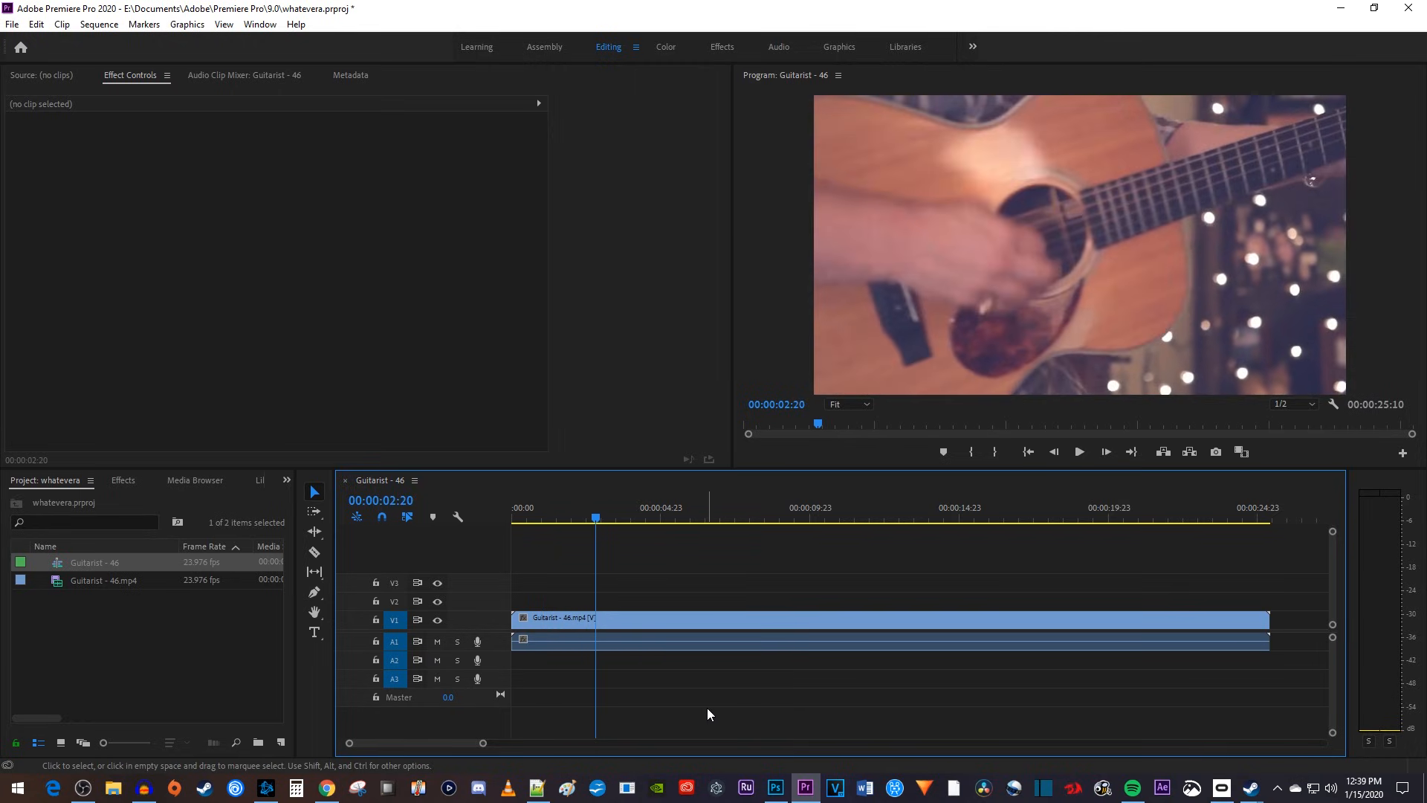
pyautogui.moveTo(562, 675)
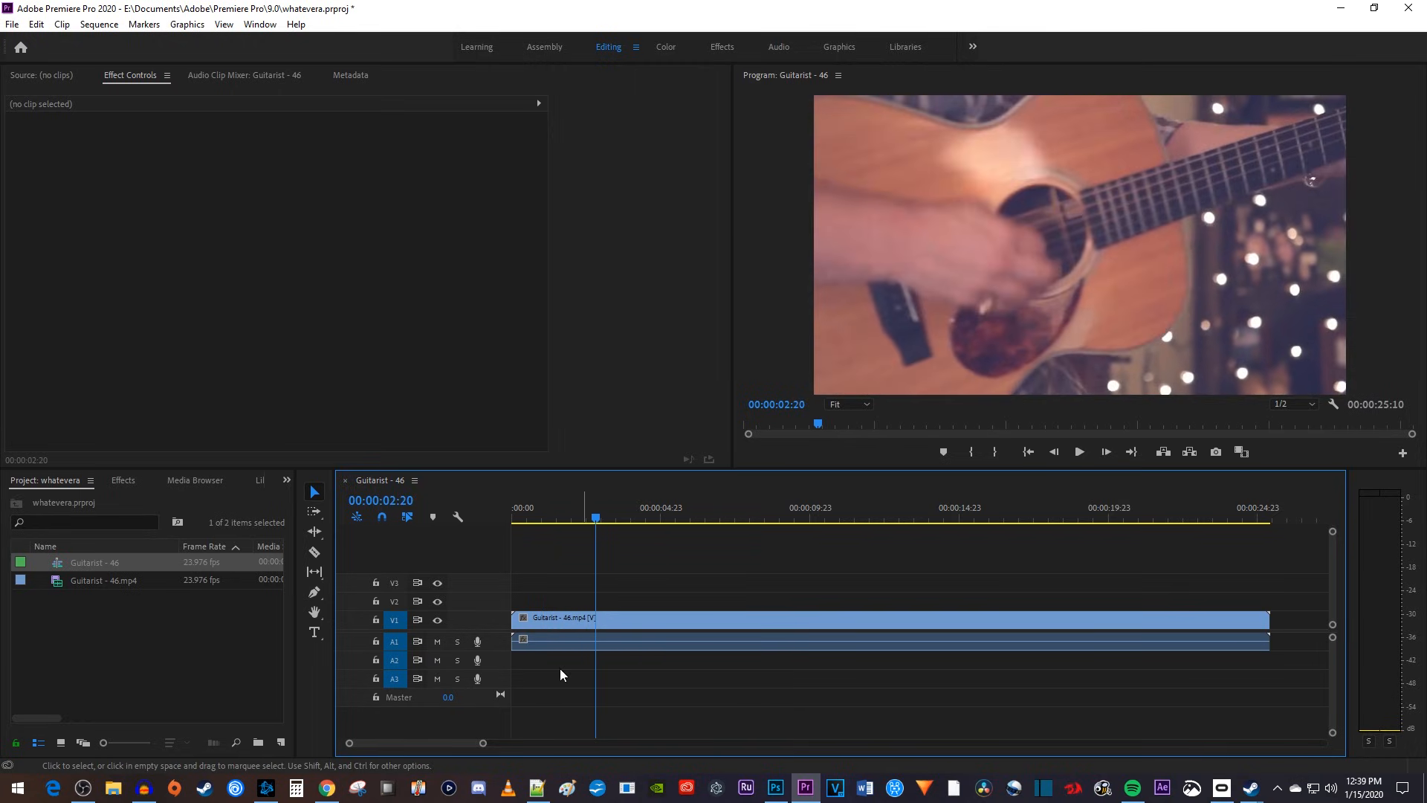
# Open the Effects panel and expand Video Transitions > Dissolve to reach Film Dissolve
pyautogui.click(122, 479)
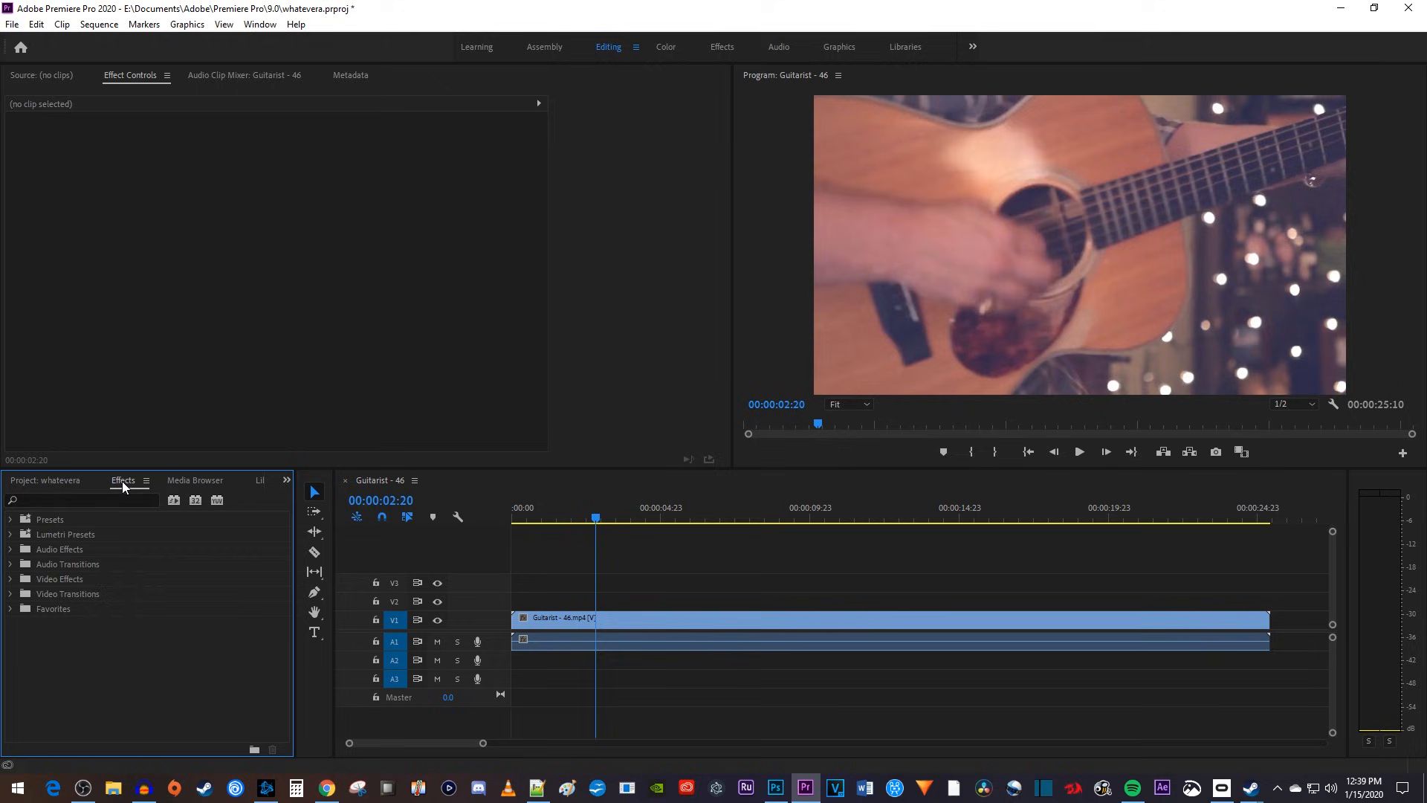
pyautogui.moveTo(12, 596)
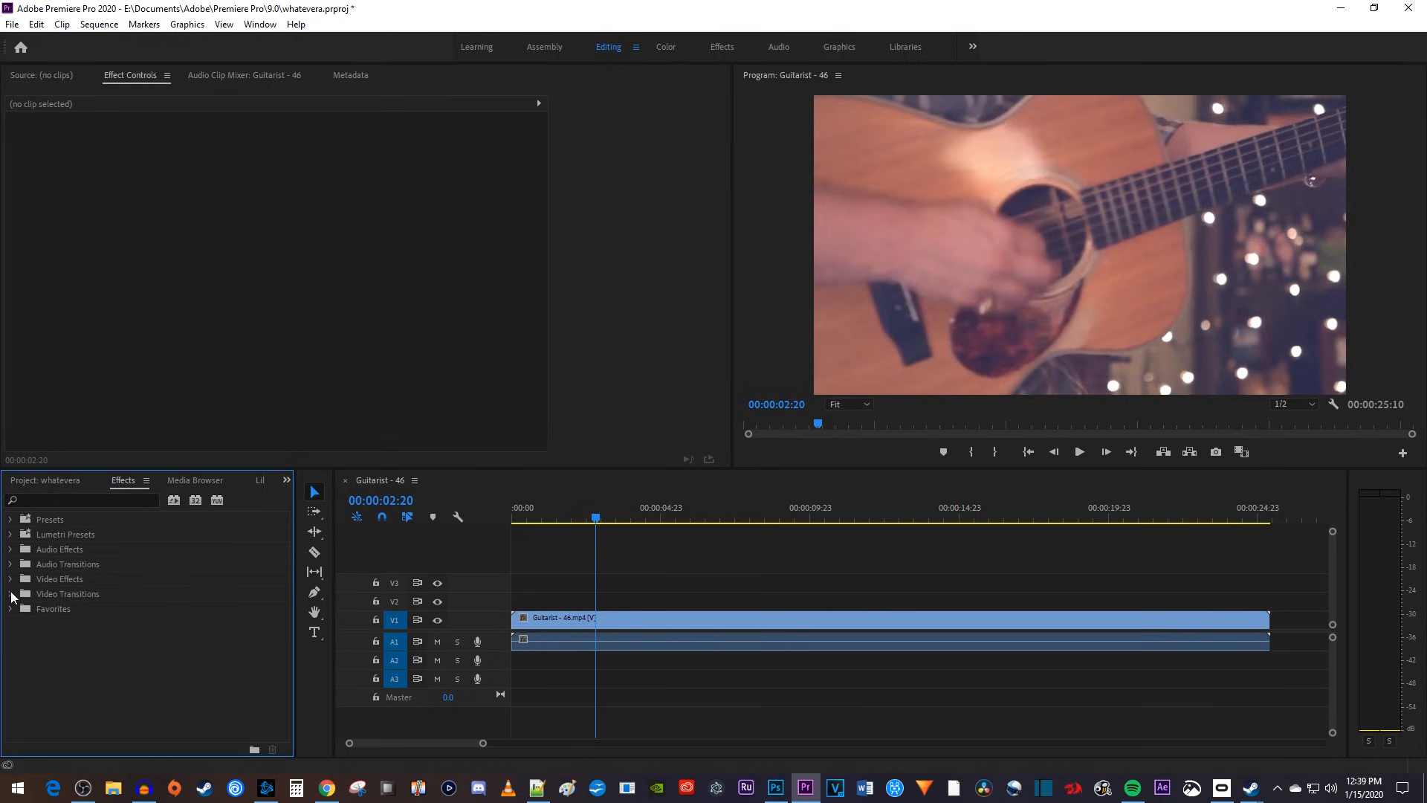
pyautogui.click(9, 593)
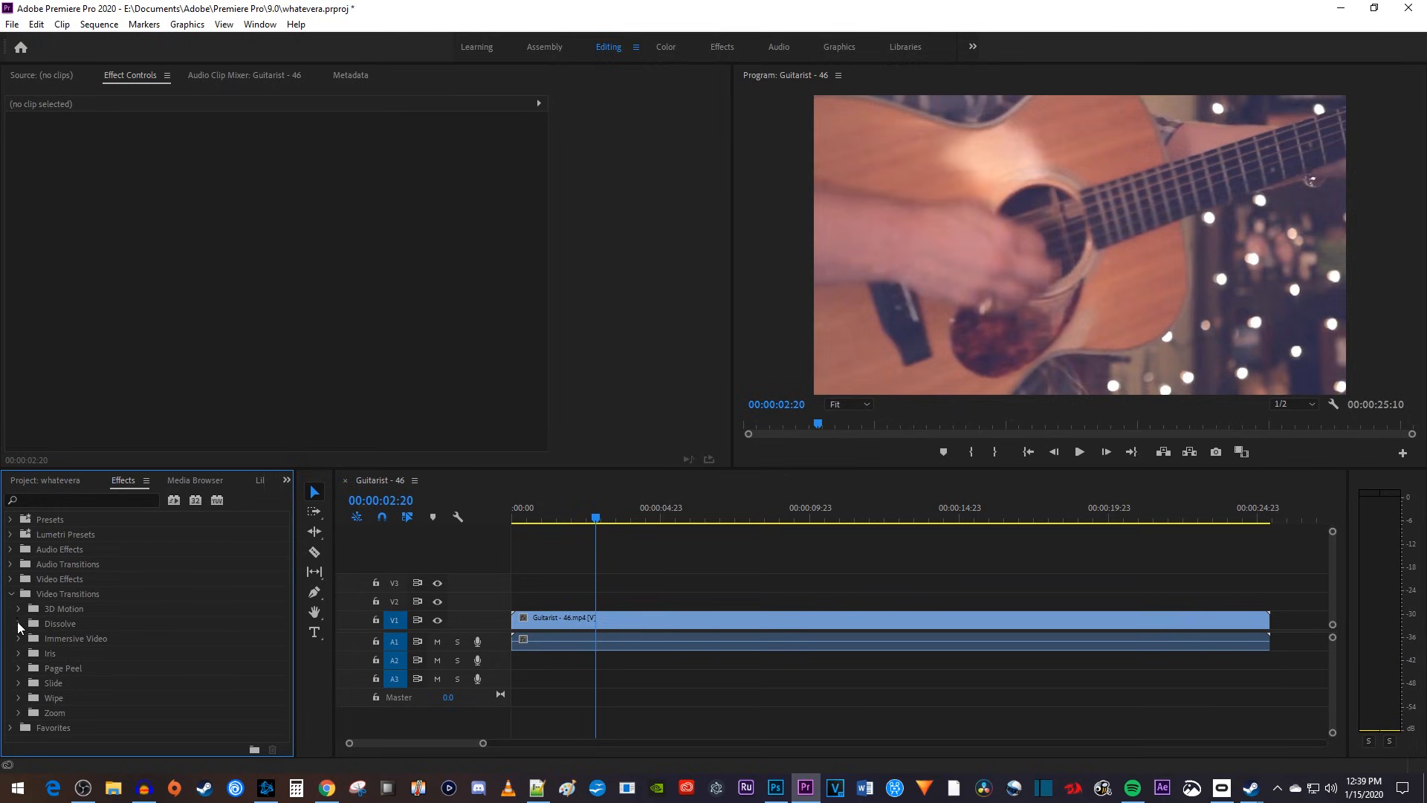
pyautogui.click(17, 624)
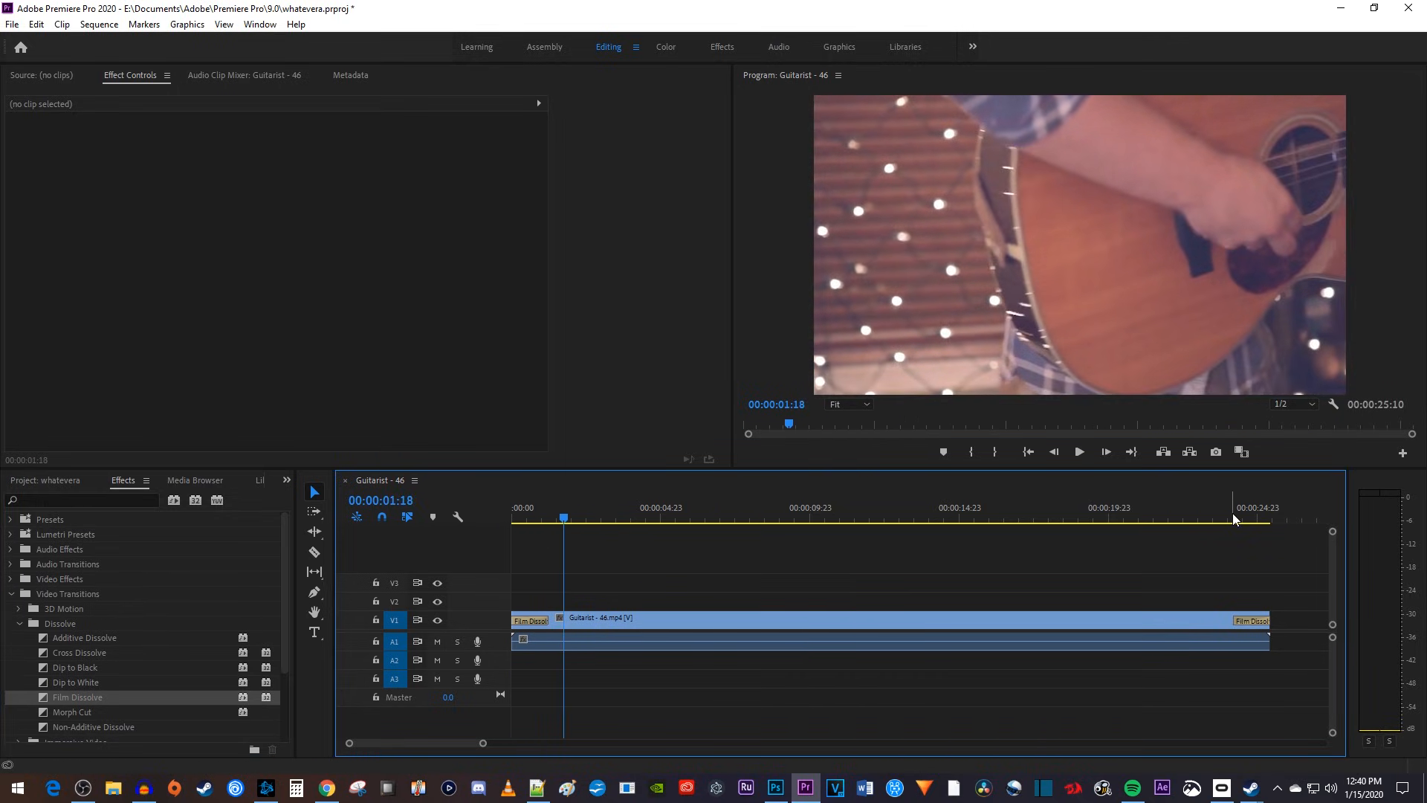
# Play the clip's ending to preview the Film Dissolve fade-out, then stop
pyautogui.click(1077, 451)
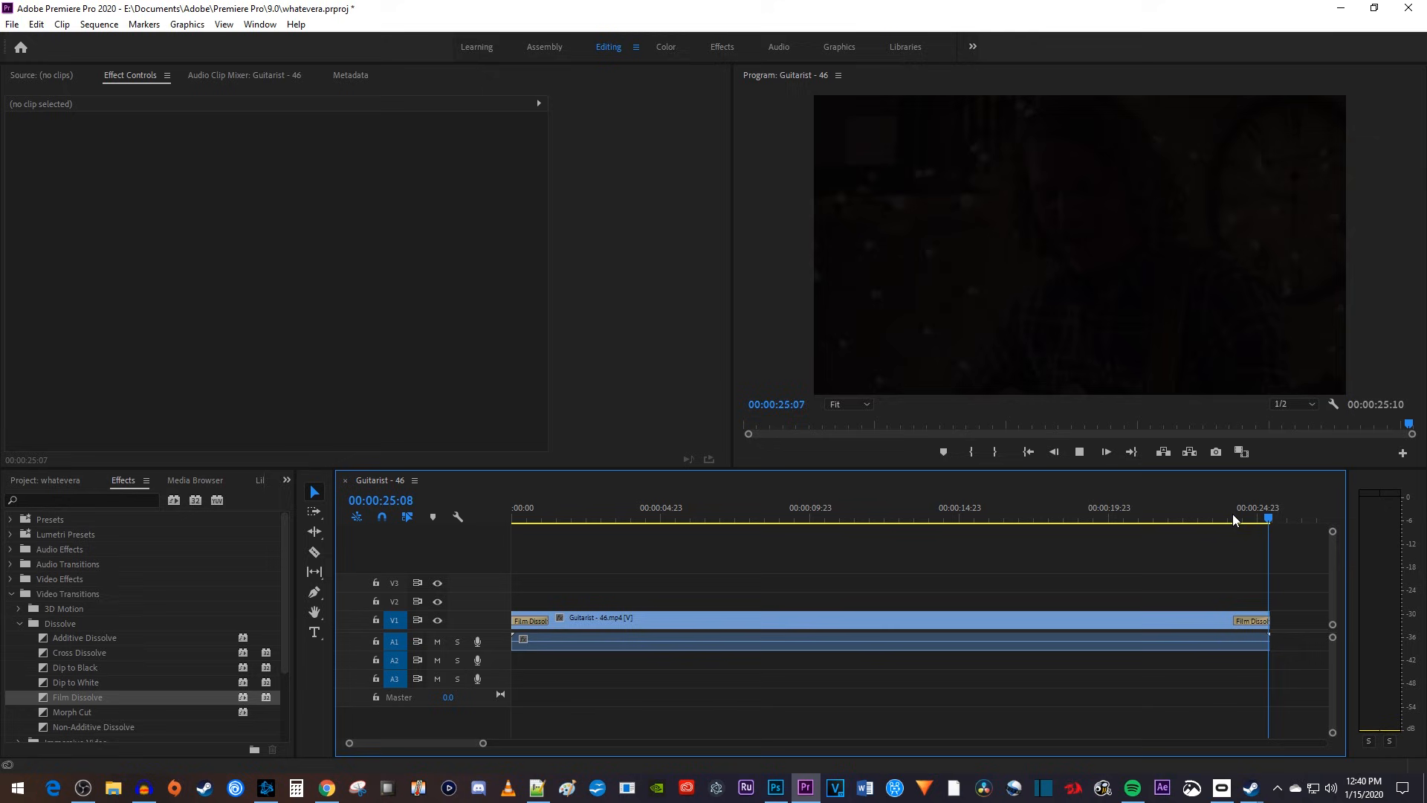
pyautogui.click(535, 519)
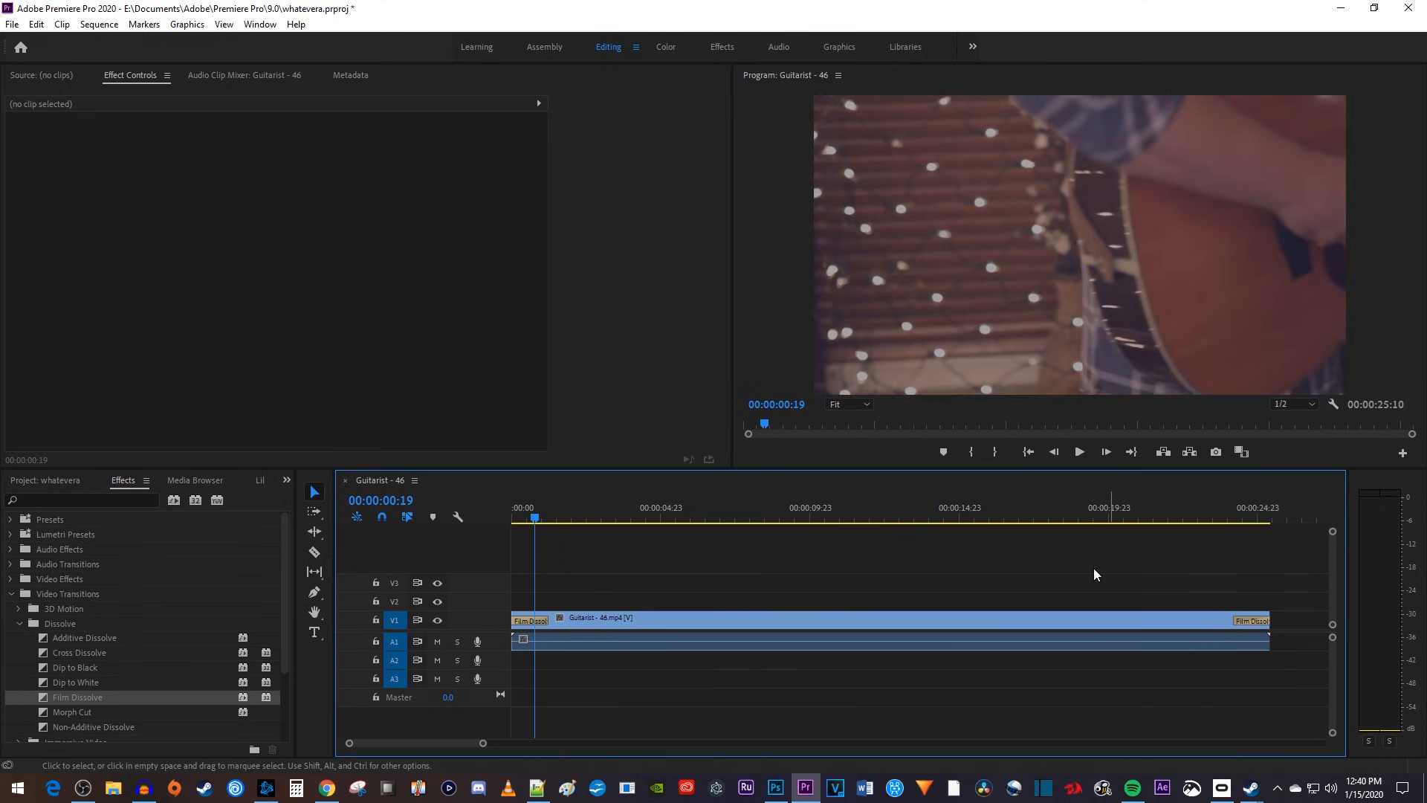
pyautogui.moveTo(546, 620)
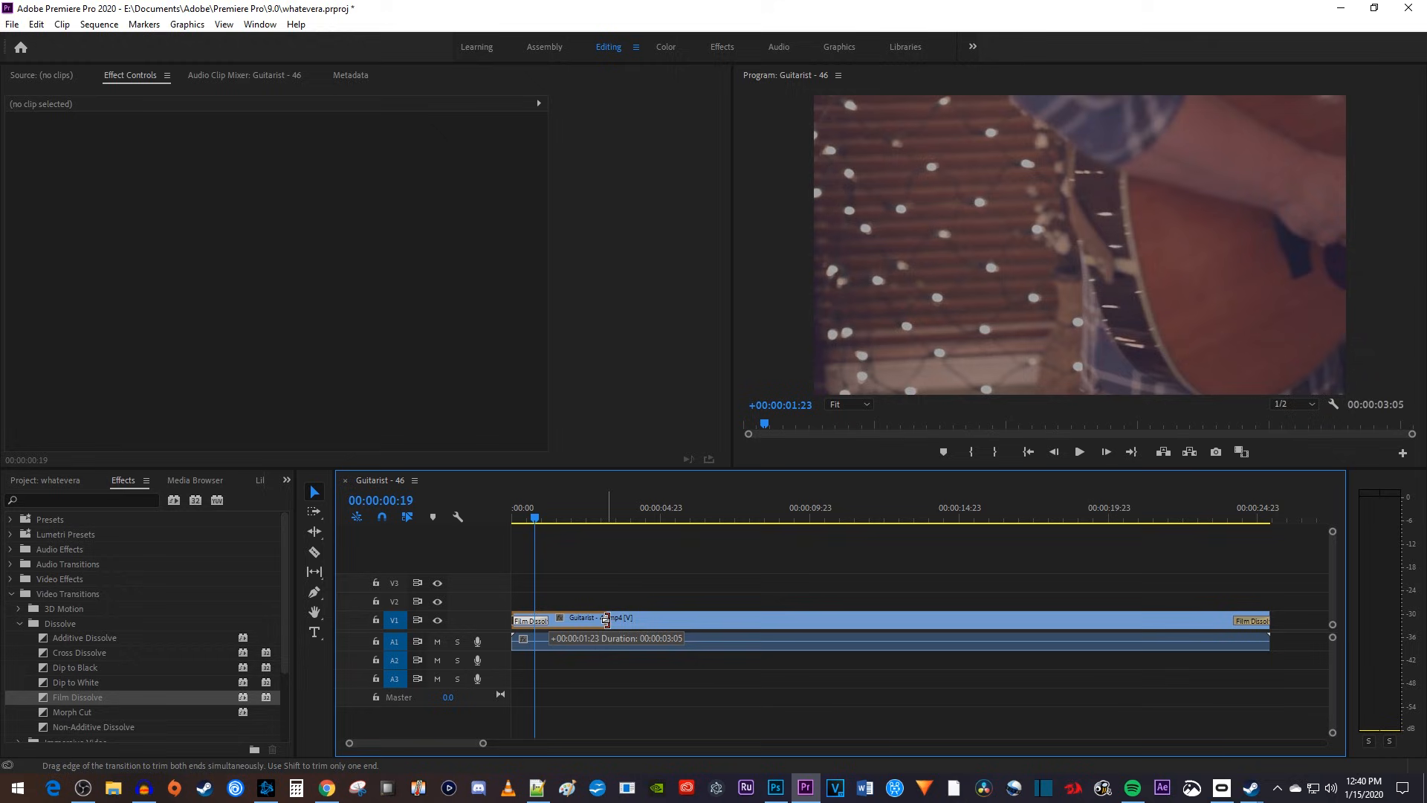
# Finish stretching the opening Film Dissolve, then drag the closing transition to about three seconds
pyautogui.click(530, 620)
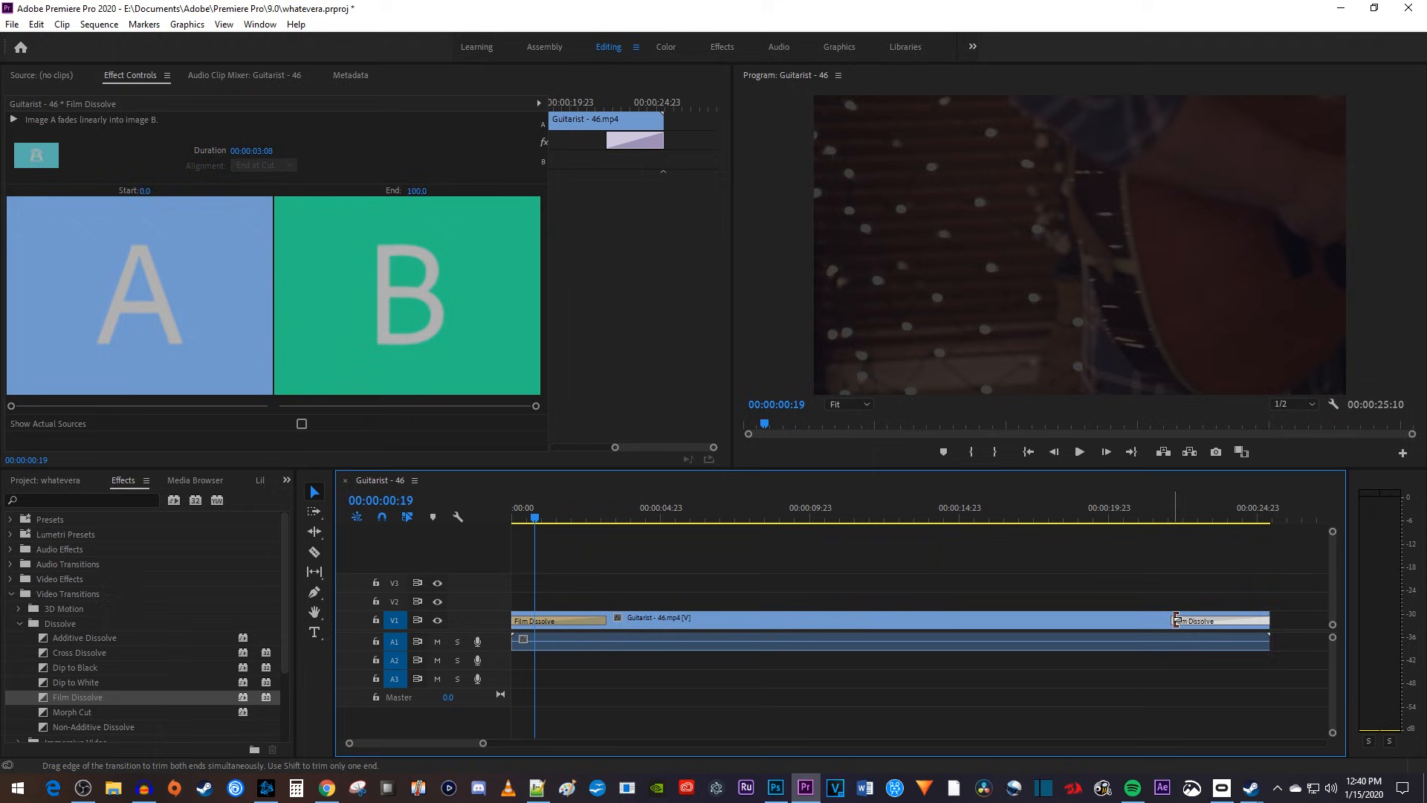
pyautogui.click(1078, 451)
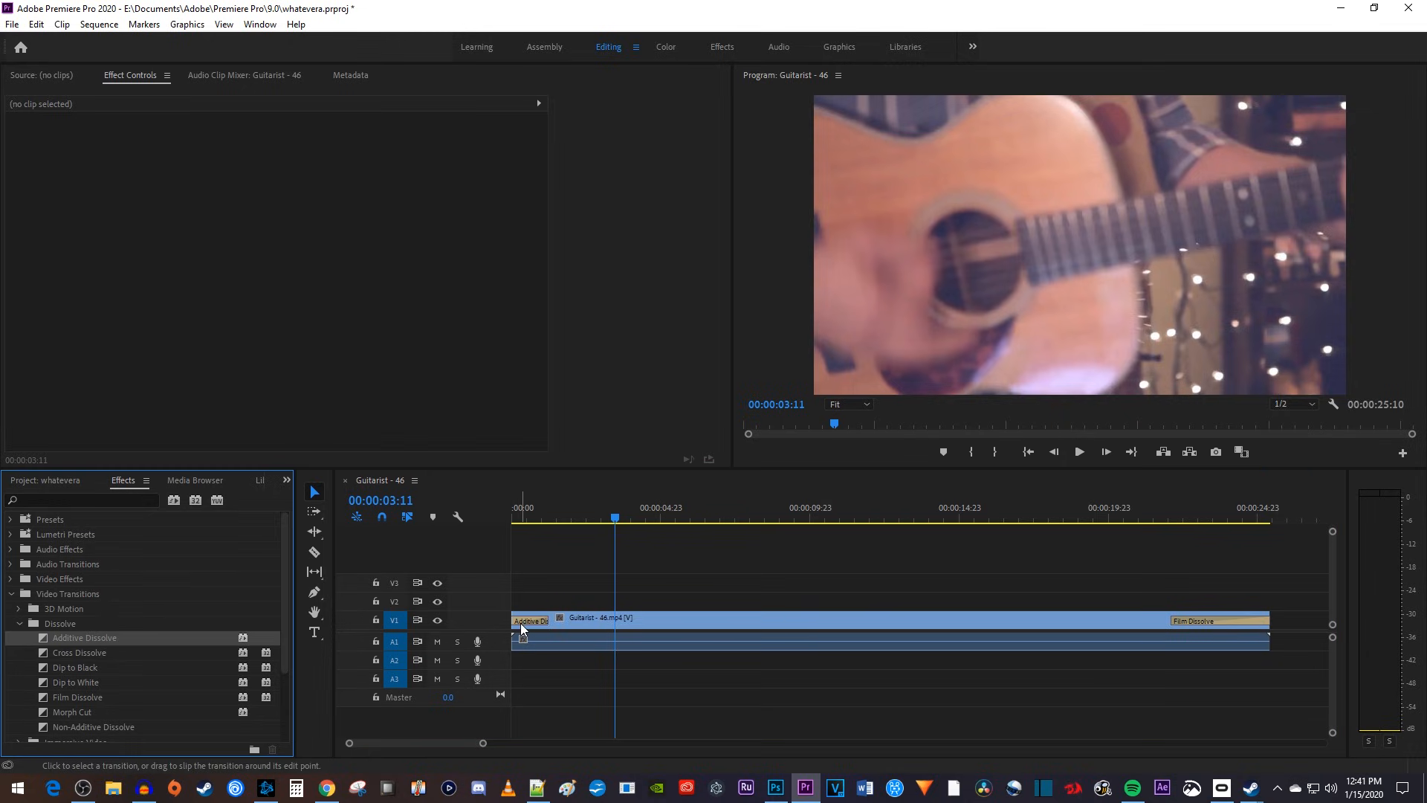
# Inspect the opening Additive Dissolve in Effect Controls and play its fade-in from the clip start
pyautogui.click(528, 621)
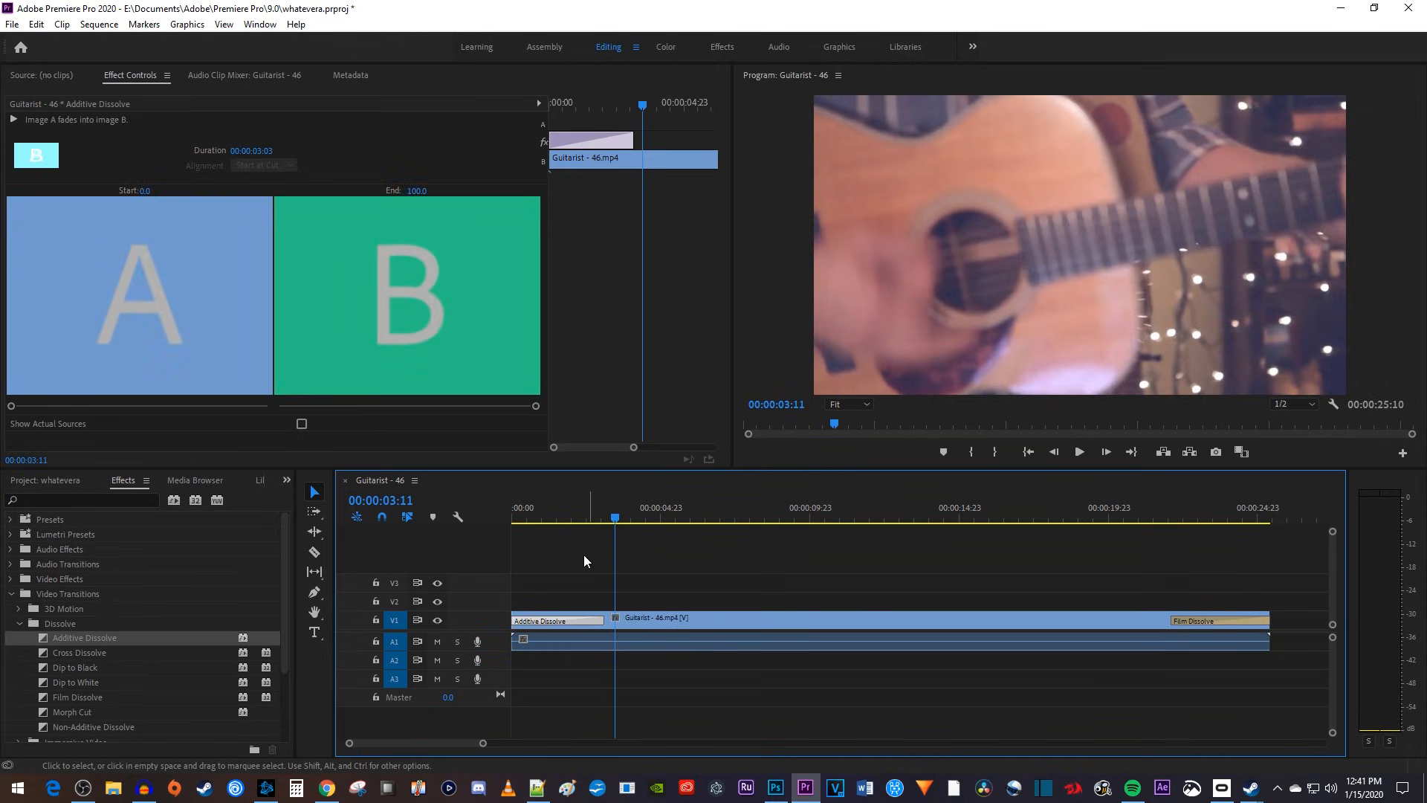
pyautogui.click(529, 519)
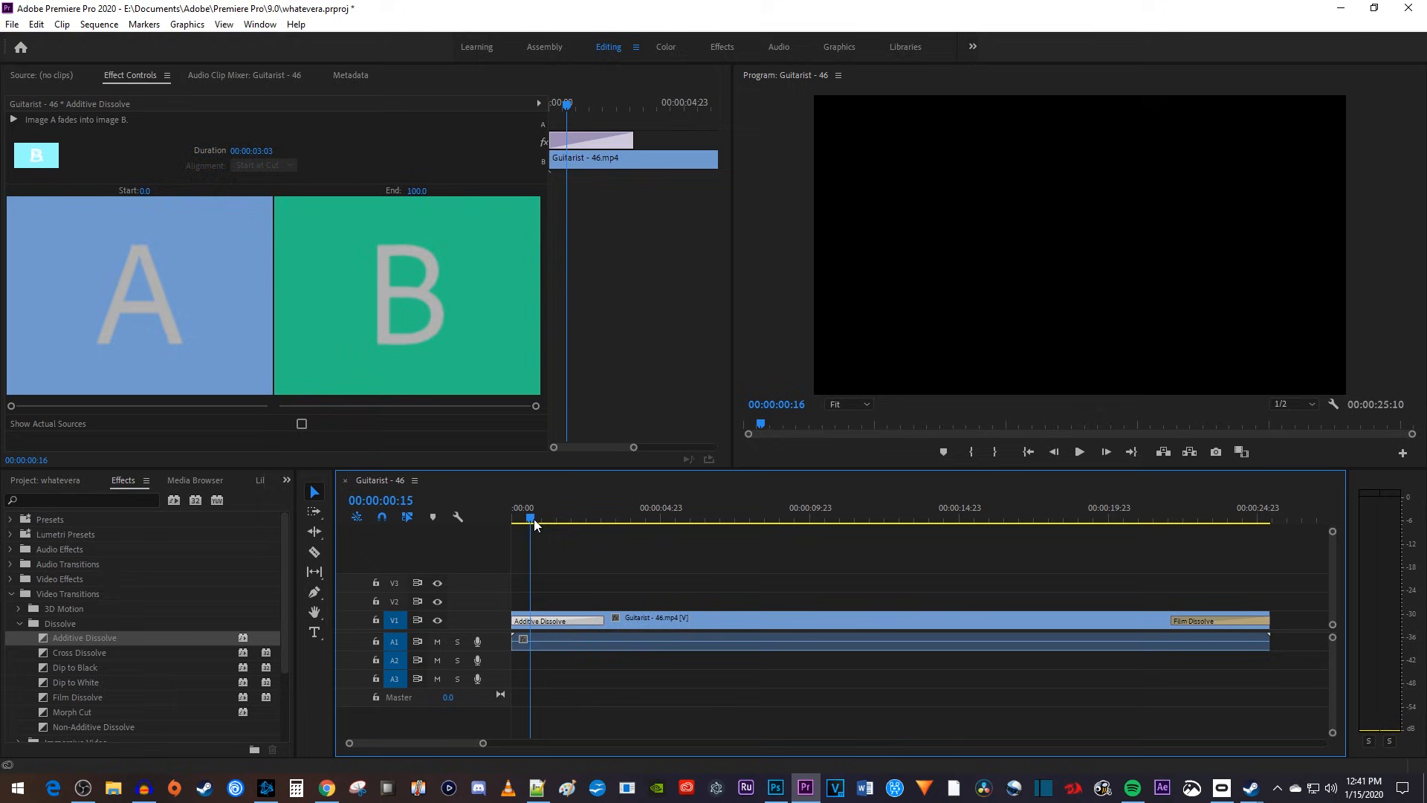
pyautogui.click(552, 519)
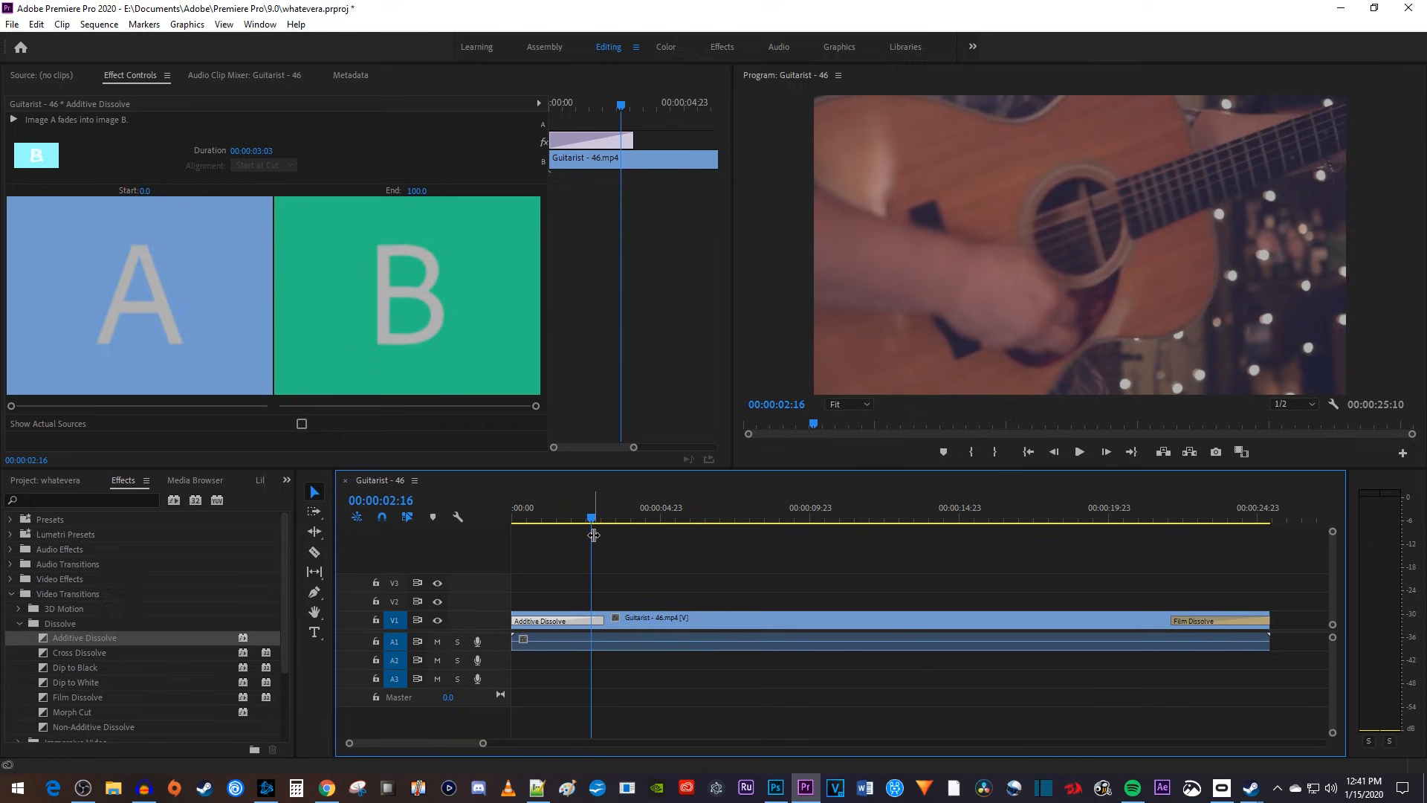
pyautogui.moveTo(592, 535)
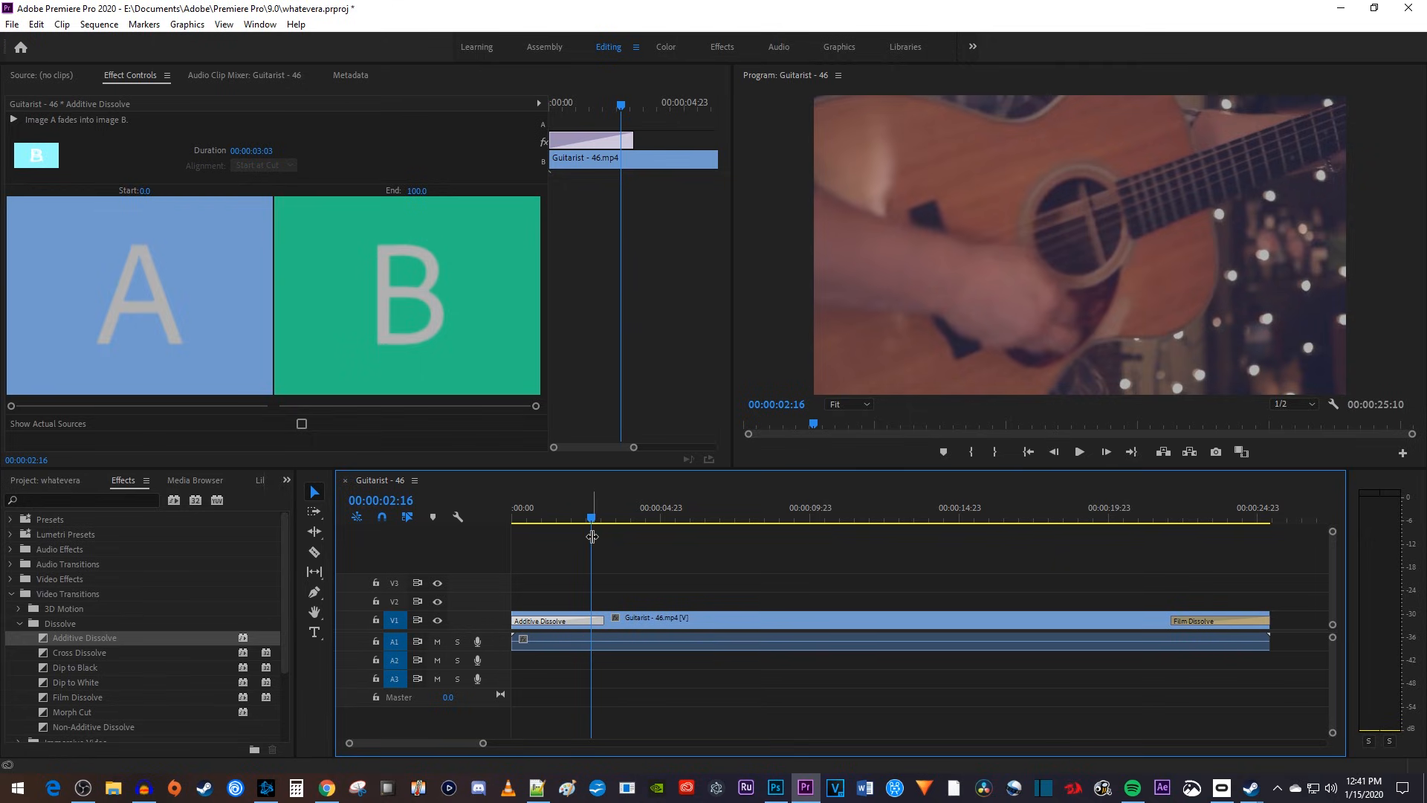